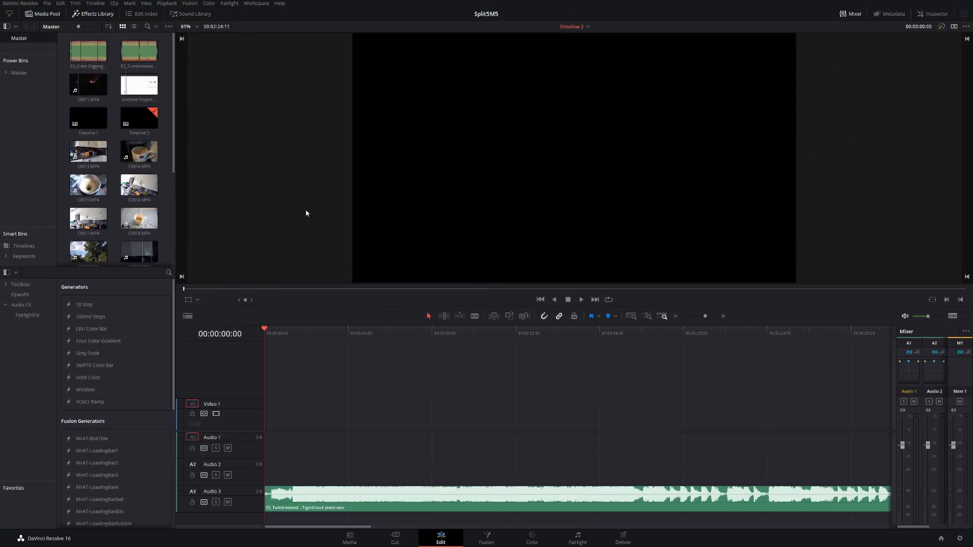
pyautogui.moveTo(348, 482)
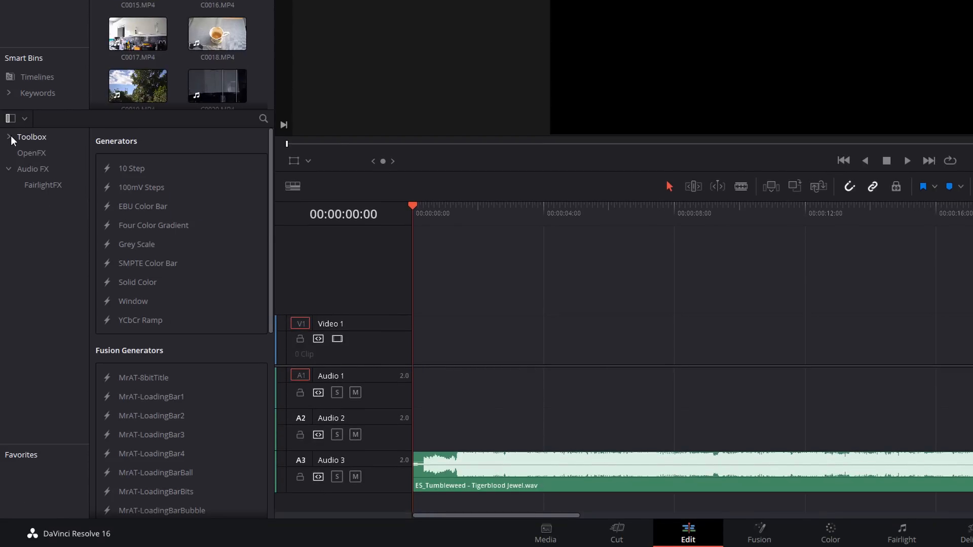
# Step: Expand Toolbox Generators and scroll to the SplitX split-screen generators
pyautogui.click(10, 136)
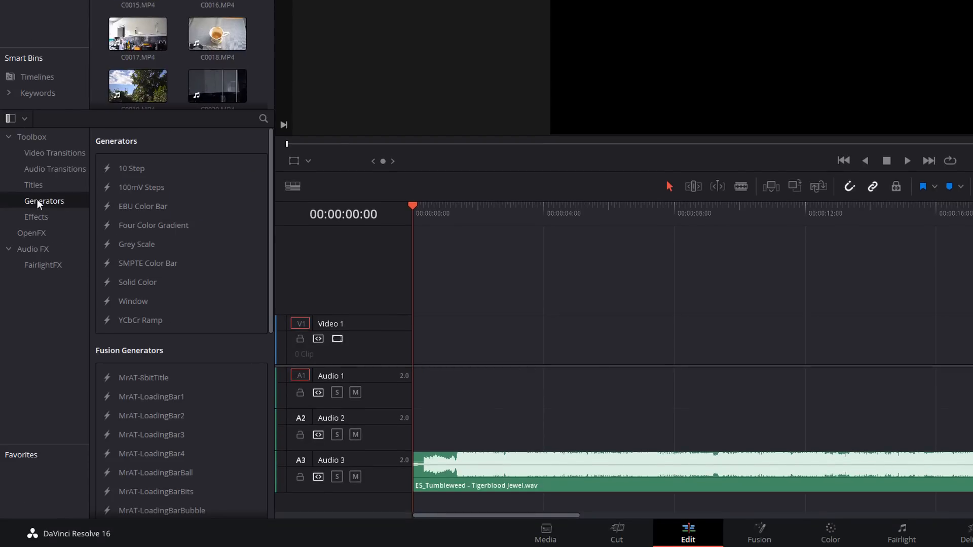
pyautogui.moveTo(123, 359)
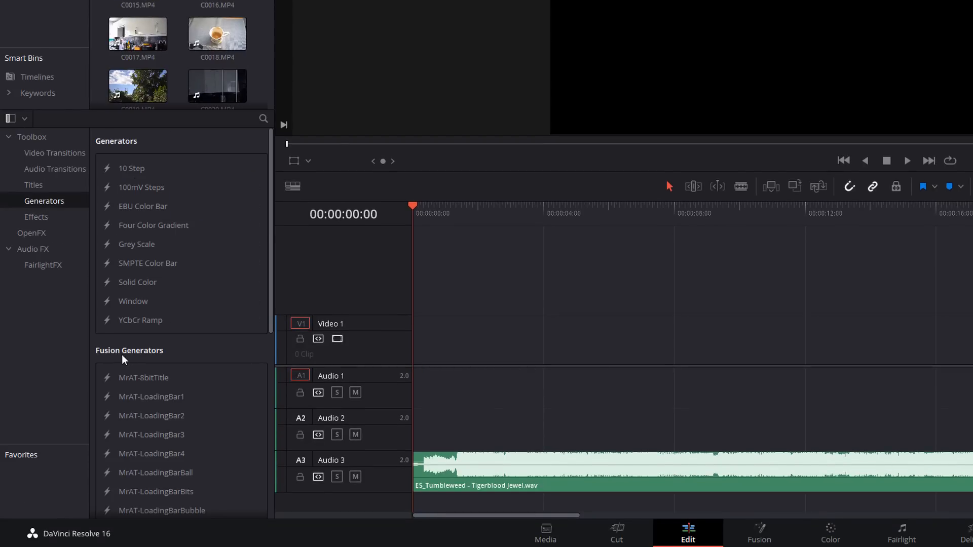
pyautogui.scroll(-3)
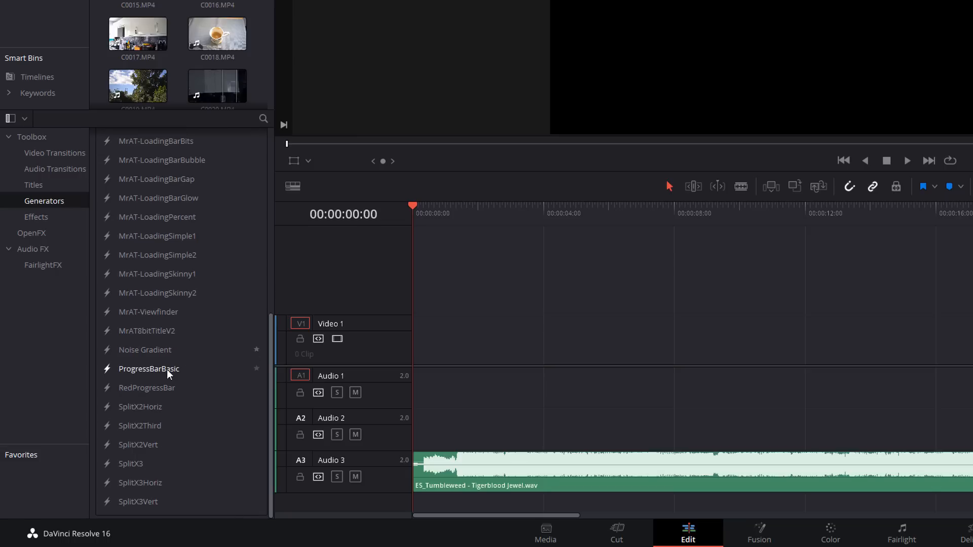
pyautogui.moveTo(142, 482)
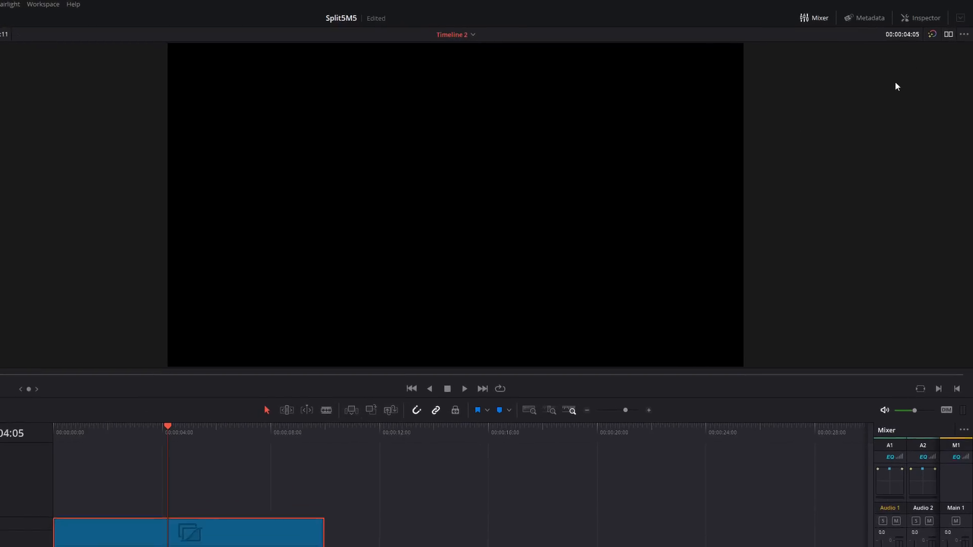
# Step: Set the SplitX2Horiz generator's frame line Color to pure red in the Inspector
pyautogui.click(920, 17)
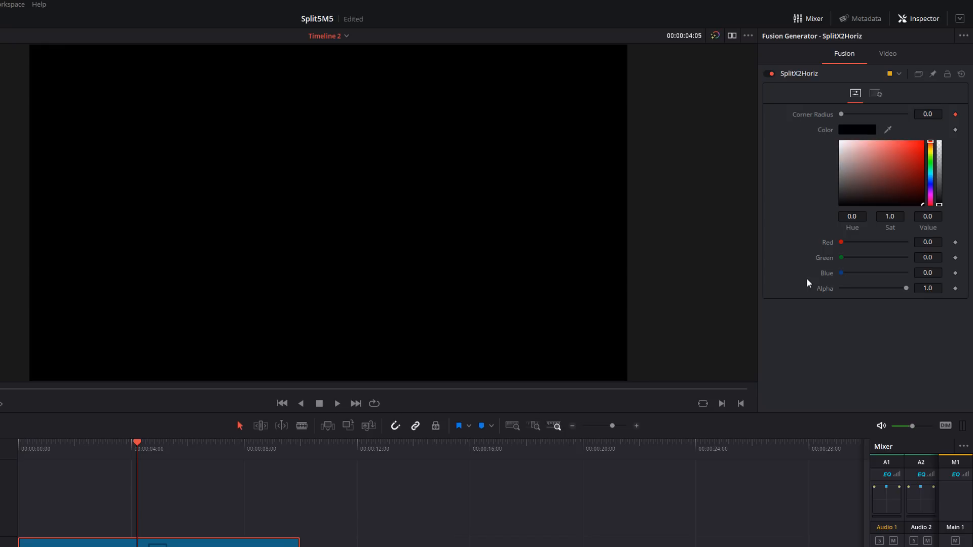
pyautogui.moveTo(646, 100)
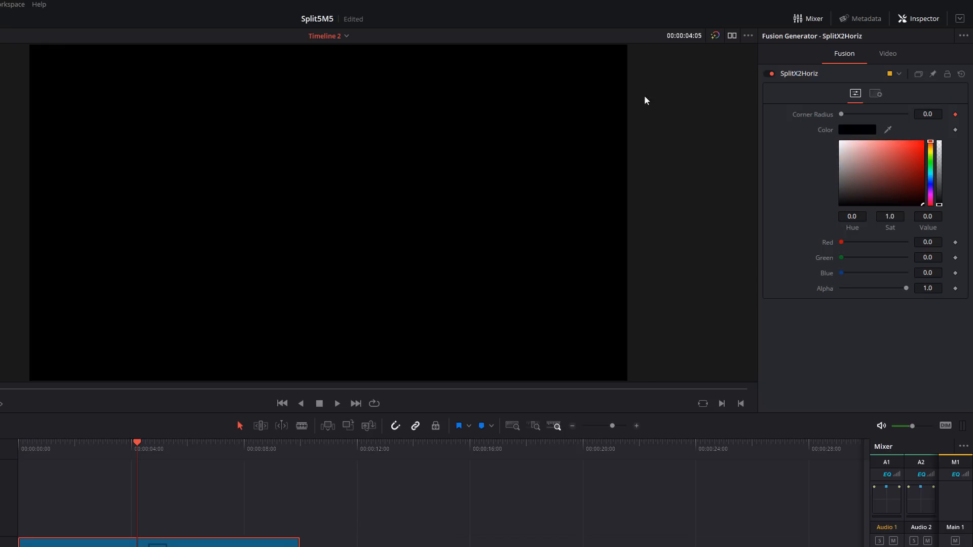
pyautogui.moveTo(892, 207)
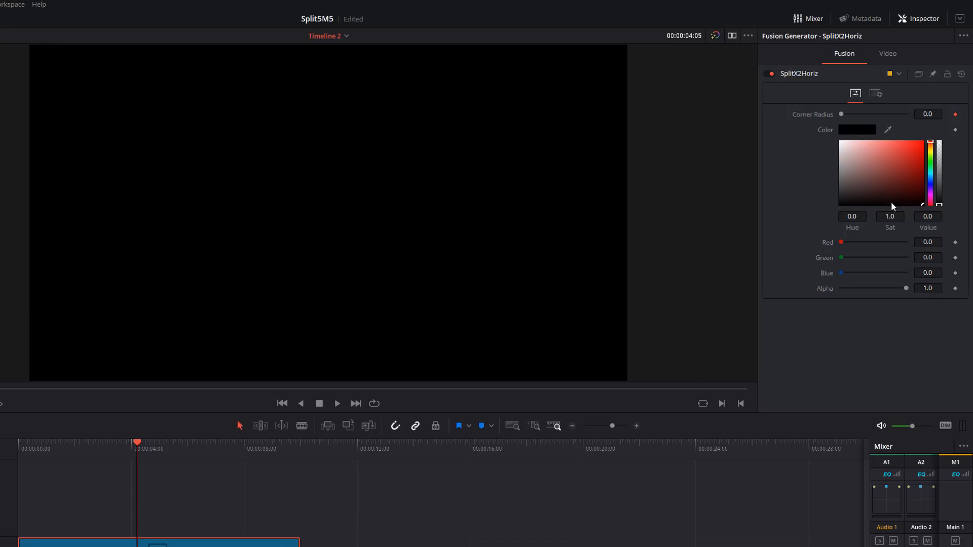
pyautogui.click(938, 143)
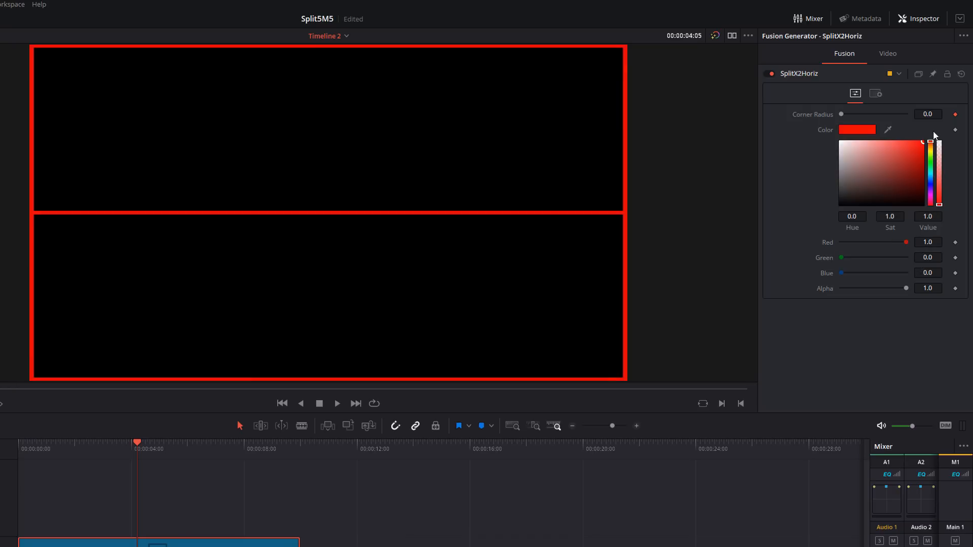
pyautogui.moveTo(925, 102)
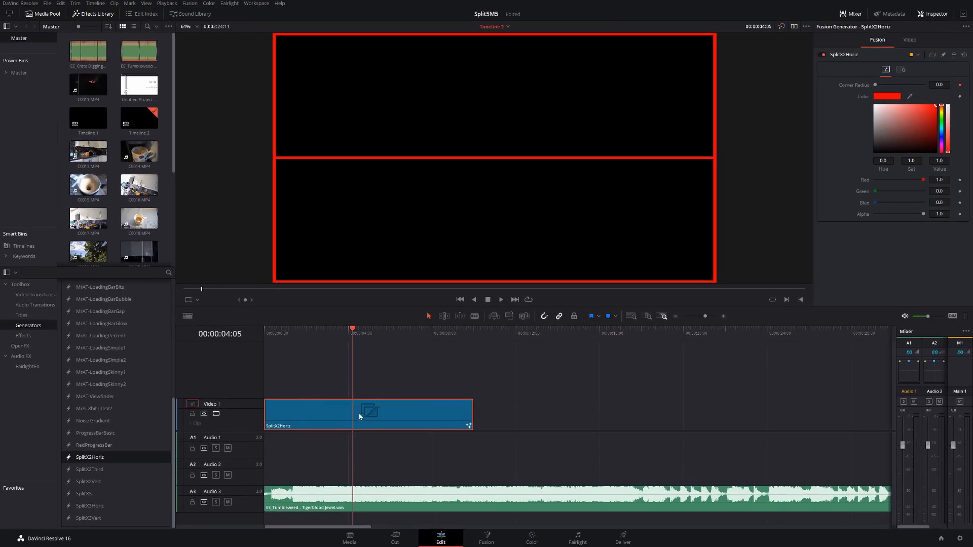
pyautogui.moveTo(427, 179)
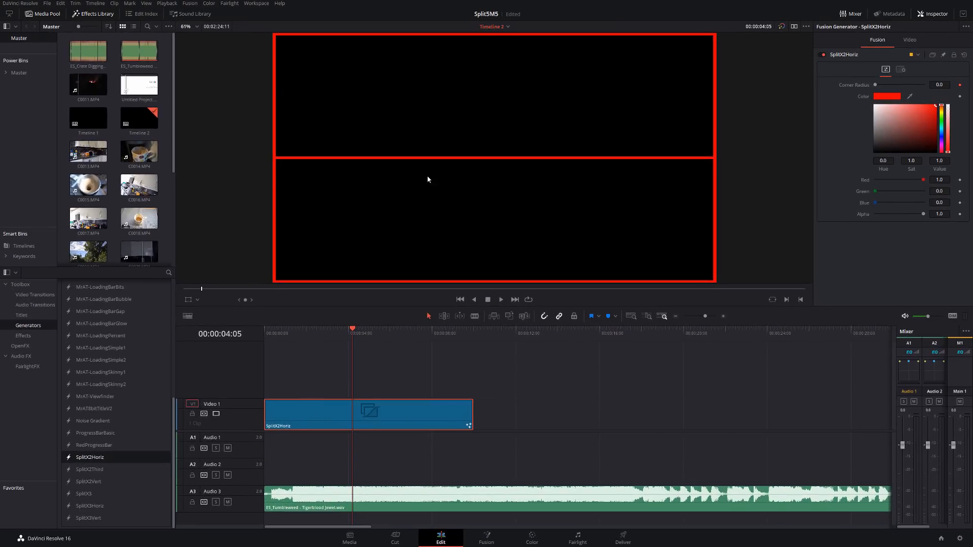
pyautogui.moveTo(444, 268)
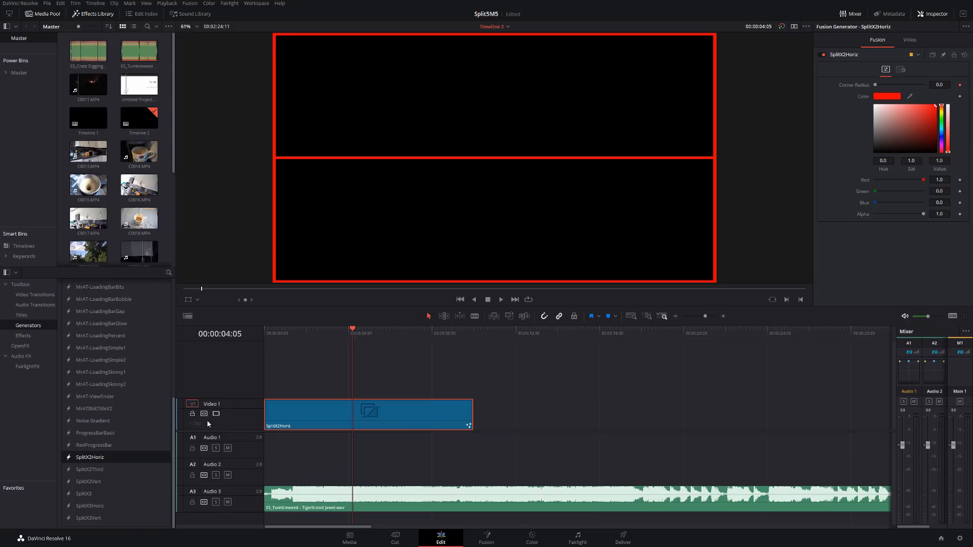
pyautogui.moveTo(231, 415)
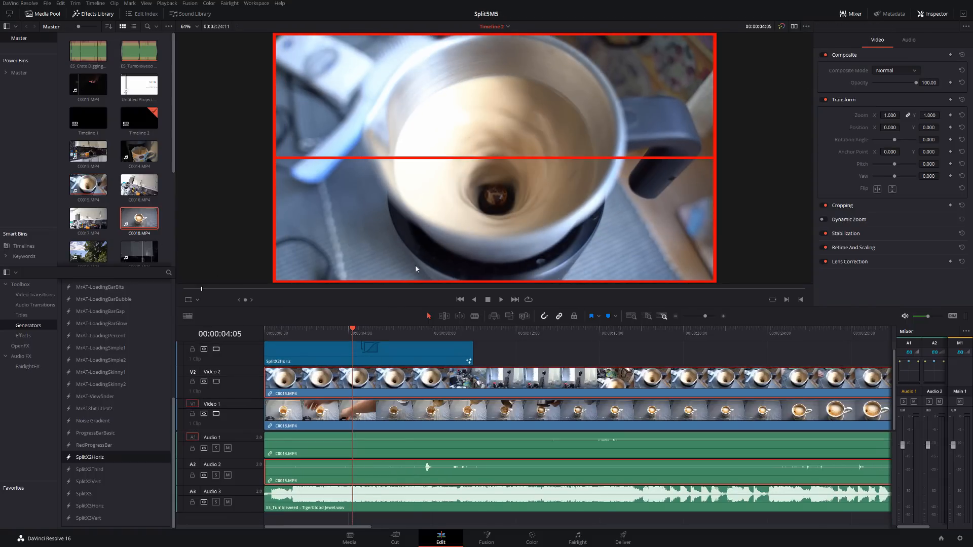
pyautogui.moveTo(490, 153)
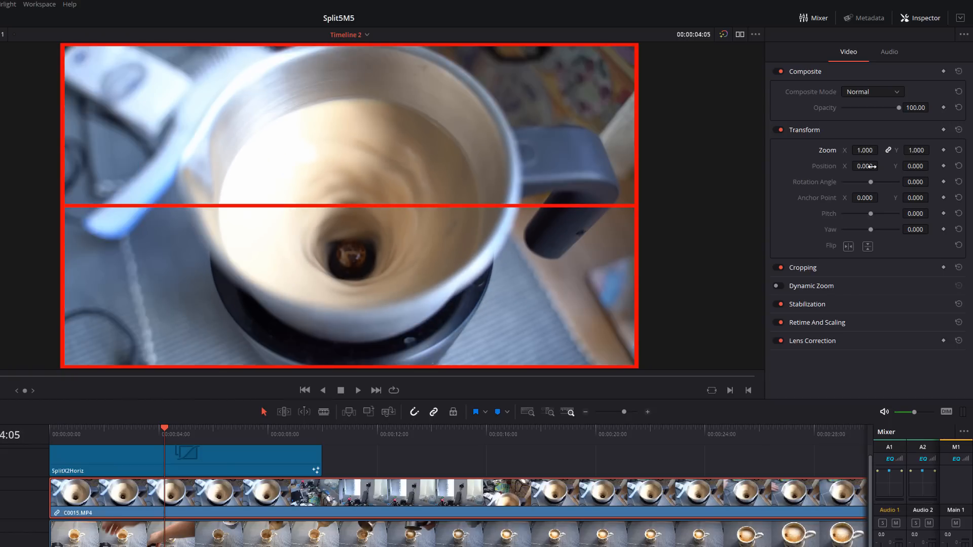
# Step: Switch the viewer's on-screen controls to Transform for the frother clip
pyautogui.click(803, 268)
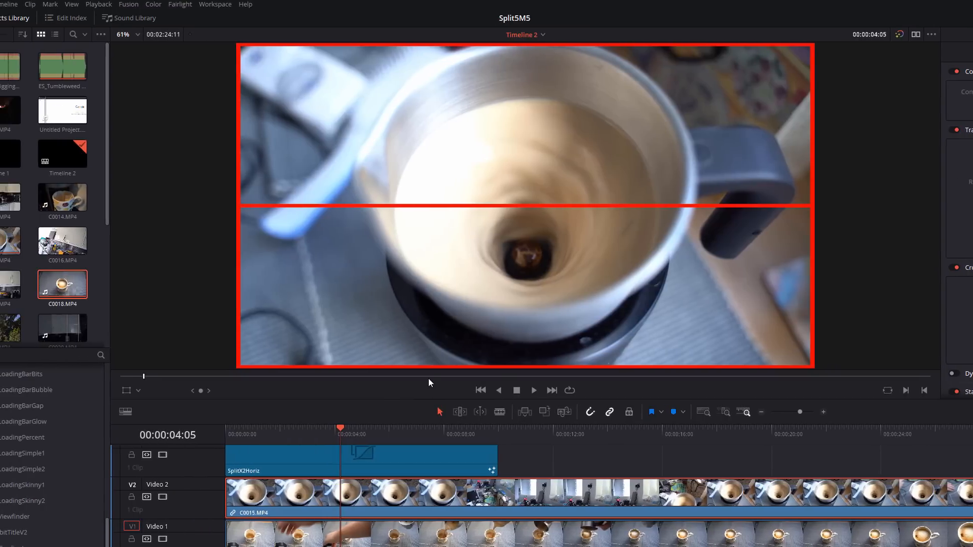
pyautogui.moveTo(328, 357)
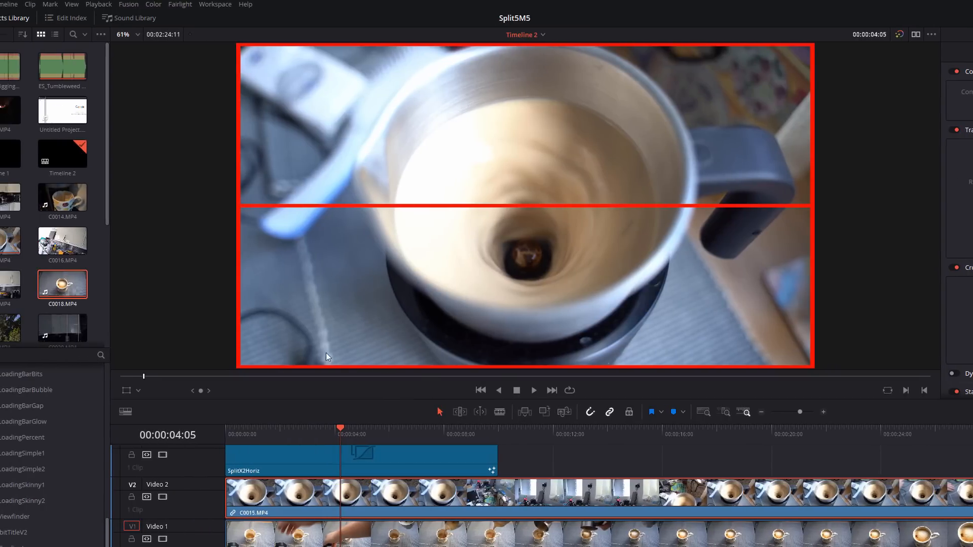
pyautogui.moveTo(129, 386)
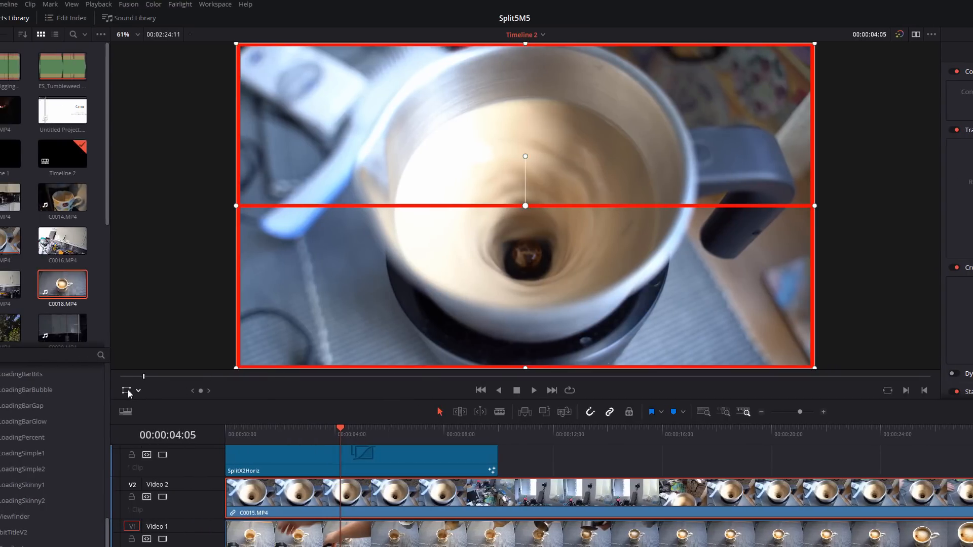
# Step: Crop the frother clip's bottom edge up to the split divider line
pyautogui.click(130, 390)
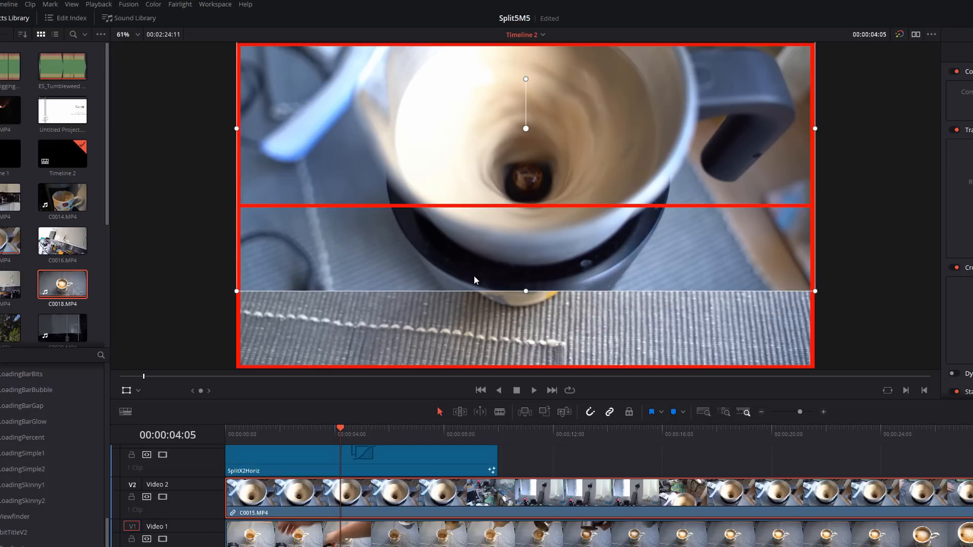
pyautogui.click(139, 391)
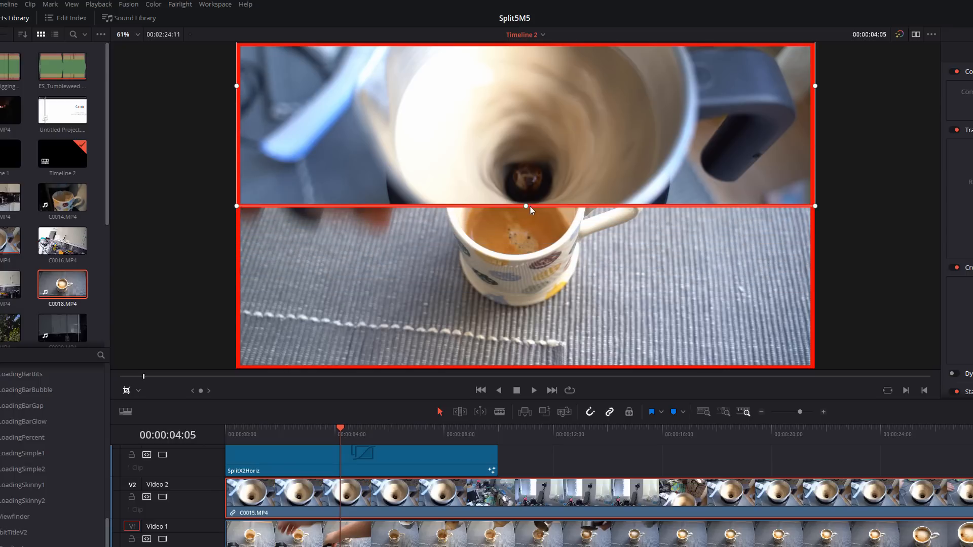
pyautogui.moveTo(317, 418)
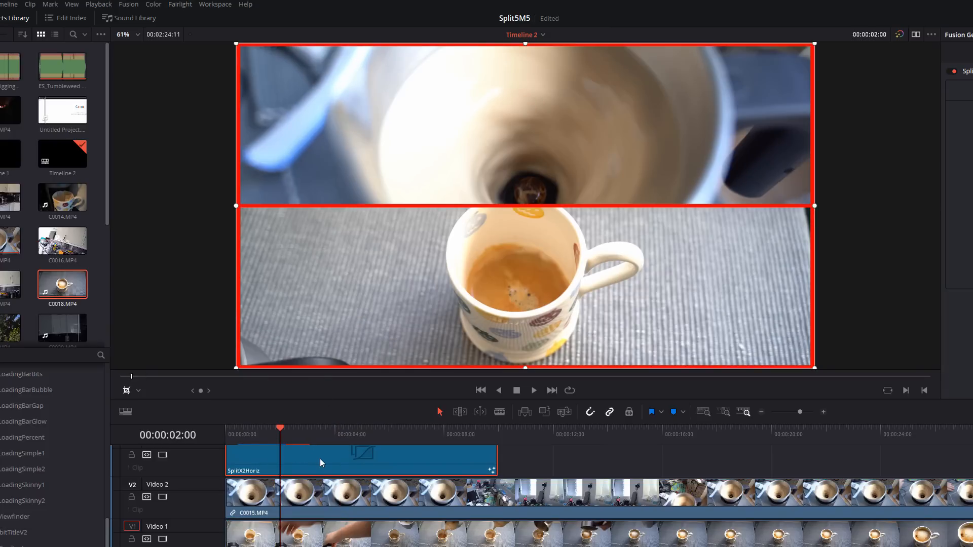
# Step: Select the split-screen generator to review the top clip's transform and crop values
pyautogui.click(920, 17)
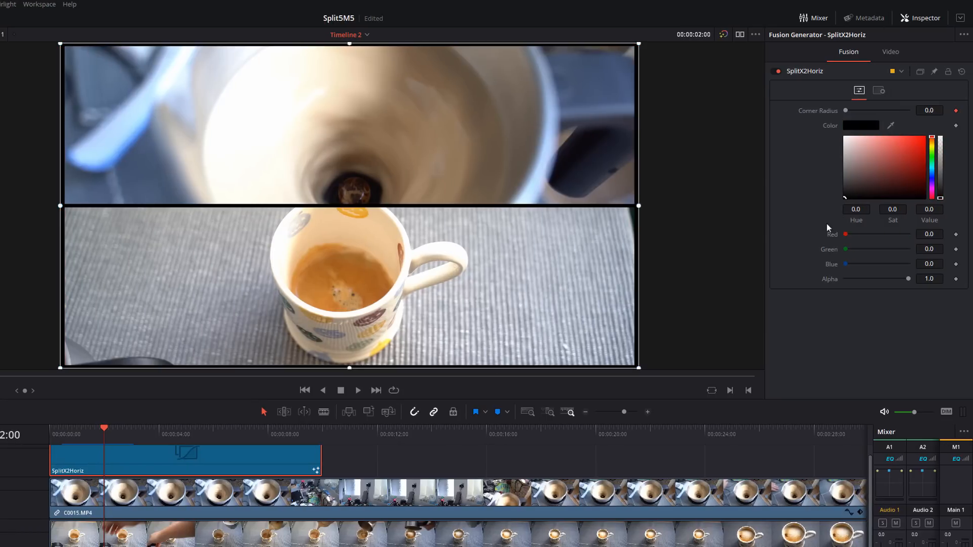
pyautogui.moveTo(490, 322)
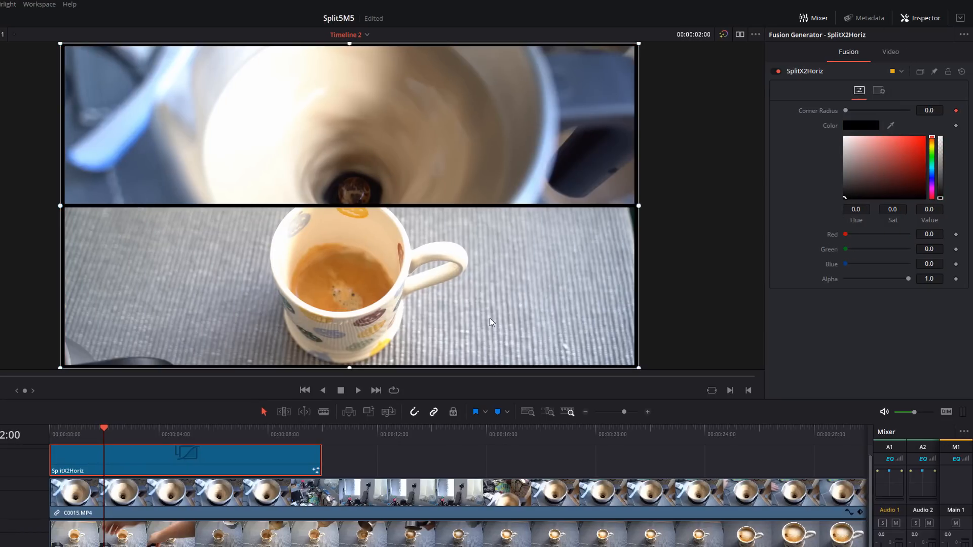
pyautogui.moveTo(643, 135)
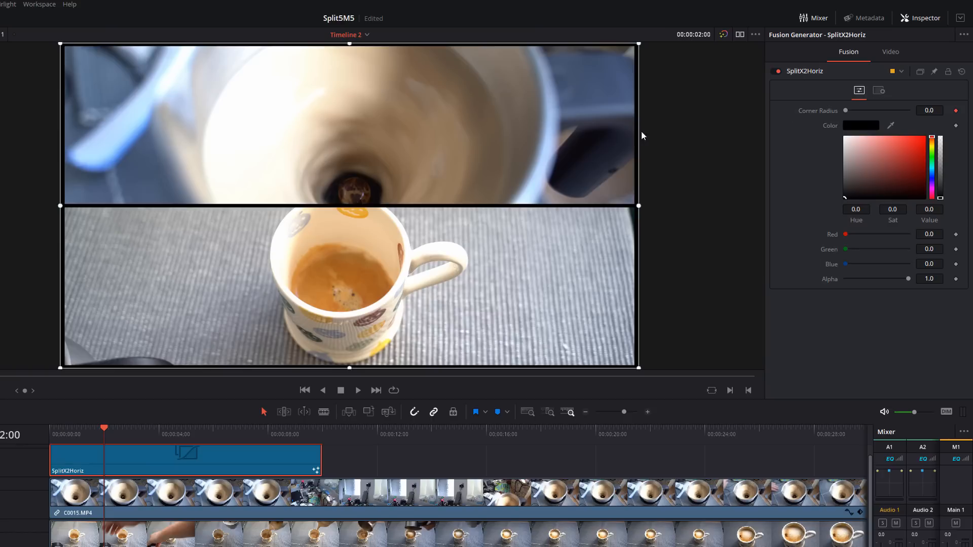
pyautogui.moveTo(73, 59)
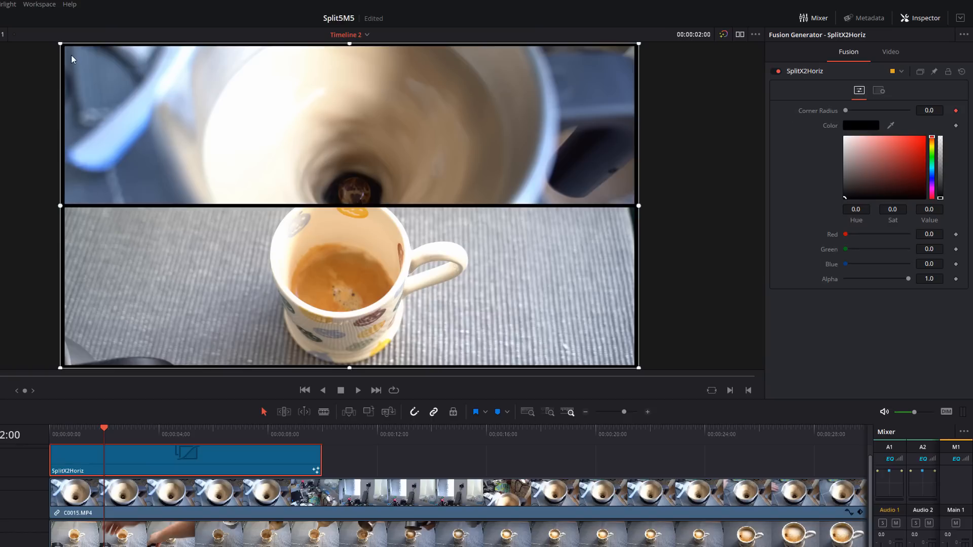
pyautogui.moveTo(418, 115)
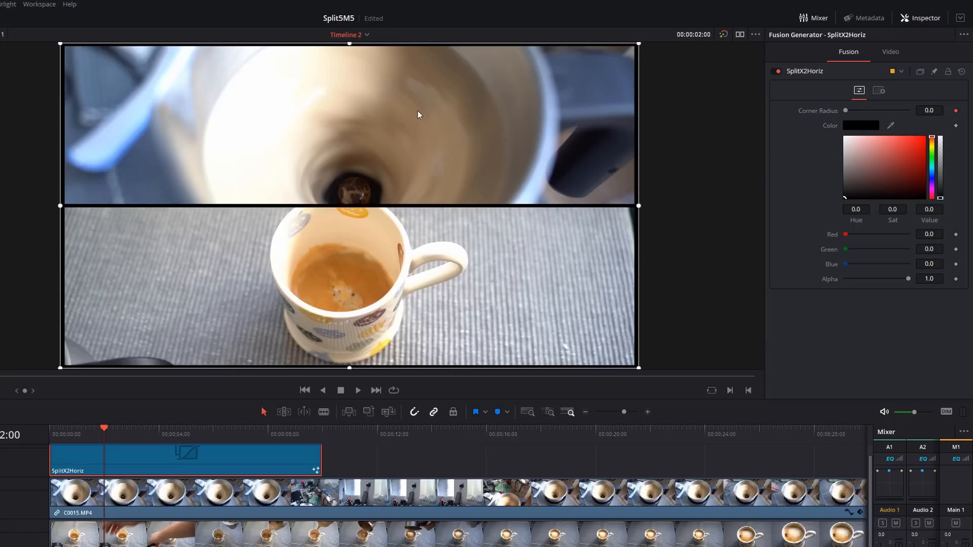
pyautogui.moveTo(834, 122)
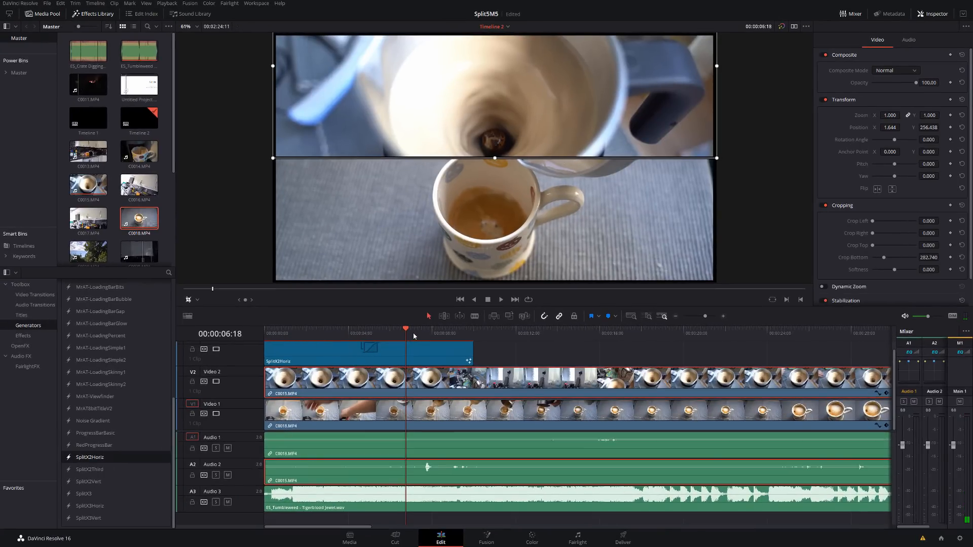
# Step: Split the bottom coffee clip at 3:21 with Ctrl+B and remove its later section for C0013
pyautogui.click(323, 327)
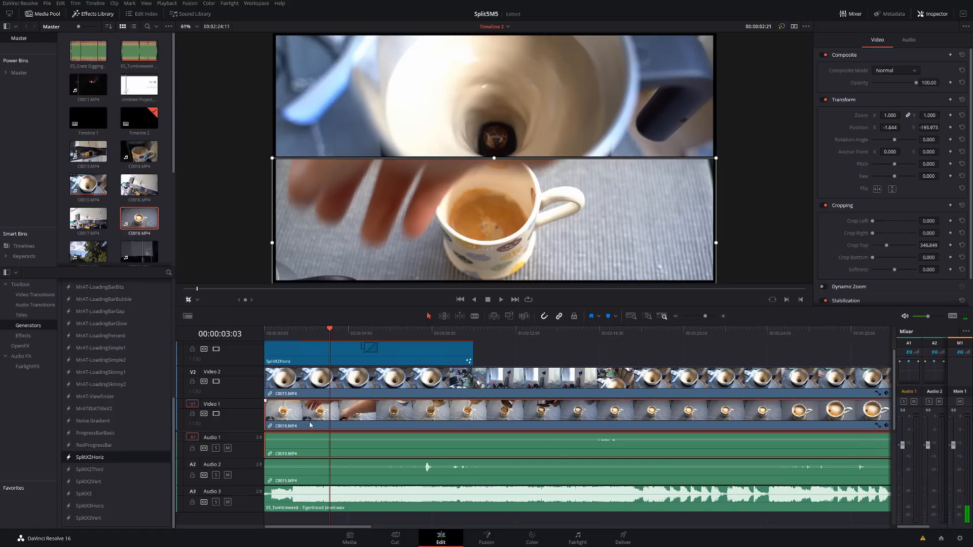
pyautogui.moveTo(310, 344)
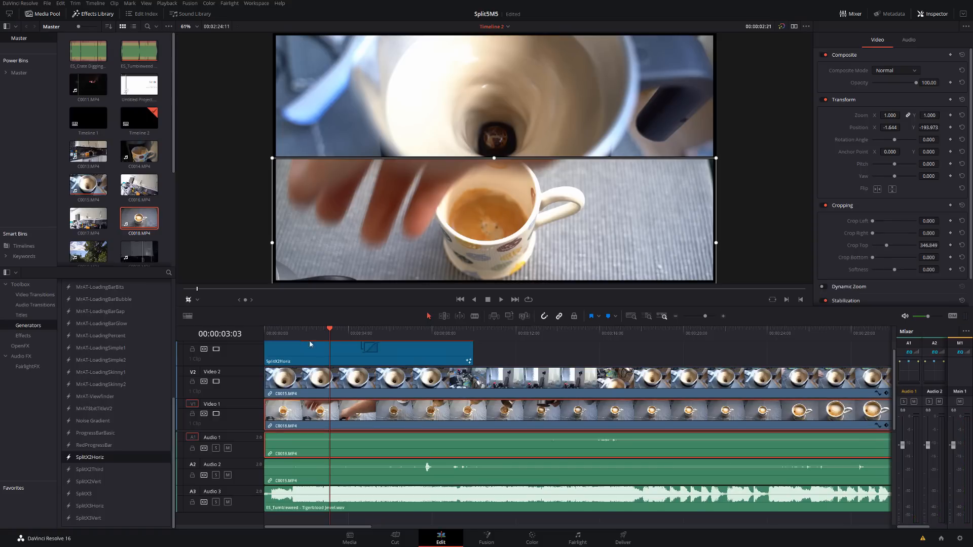
pyautogui.click(345, 327)
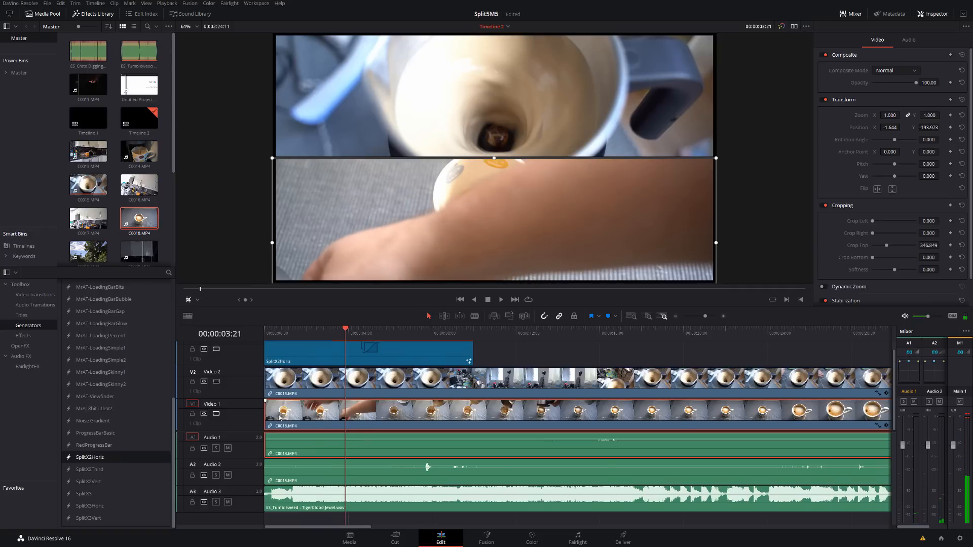
pyautogui.moveTo(362, 418)
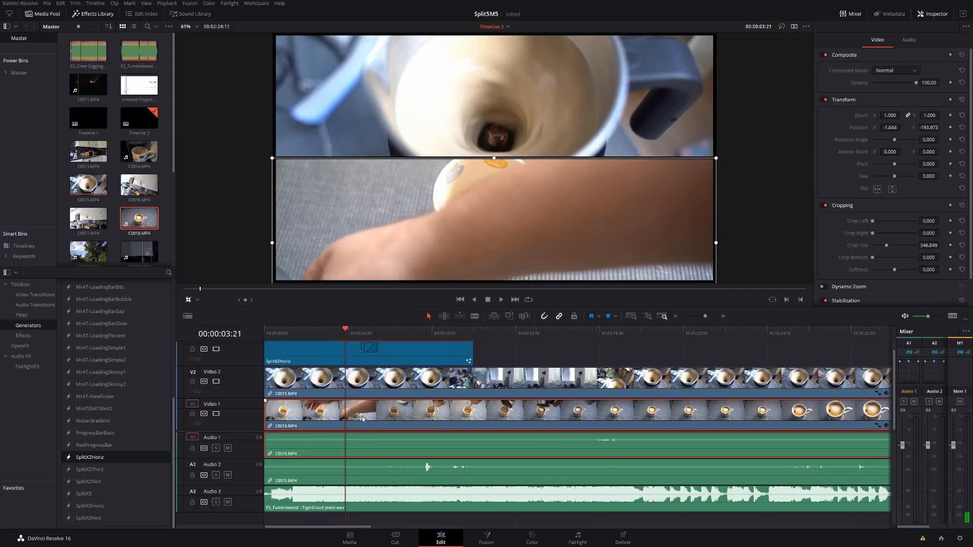
pyautogui.press('ctrl+b')
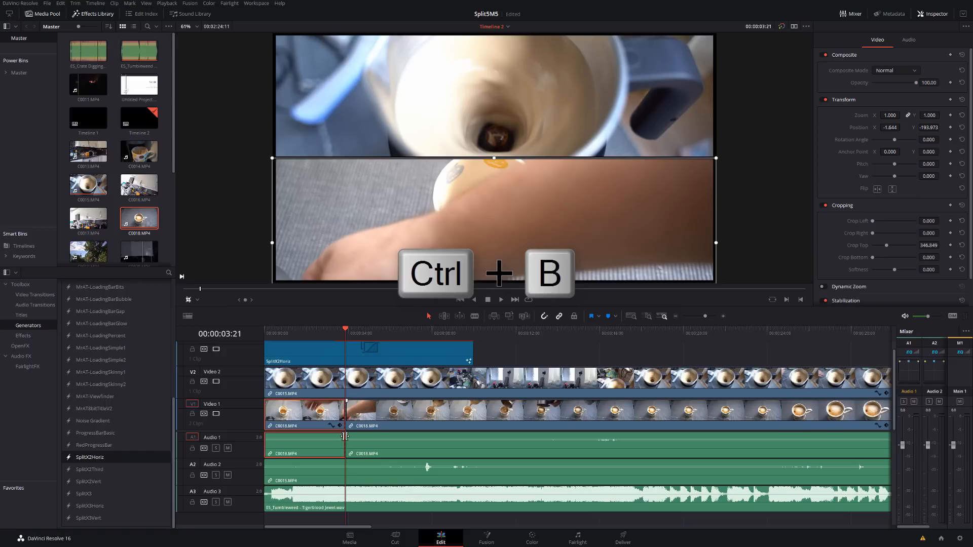
pyautogui.press('ctrl+b')
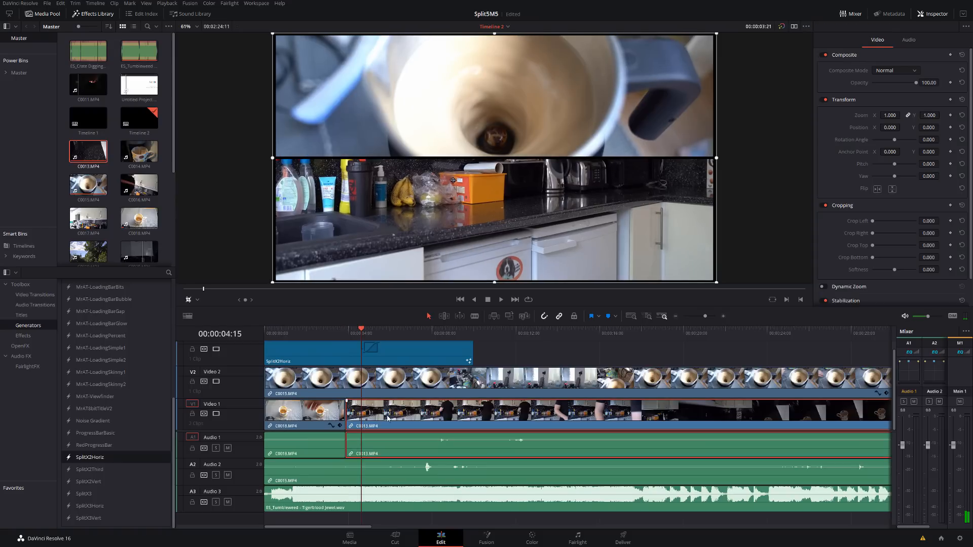
pyautogui.moveTo(495, 150)
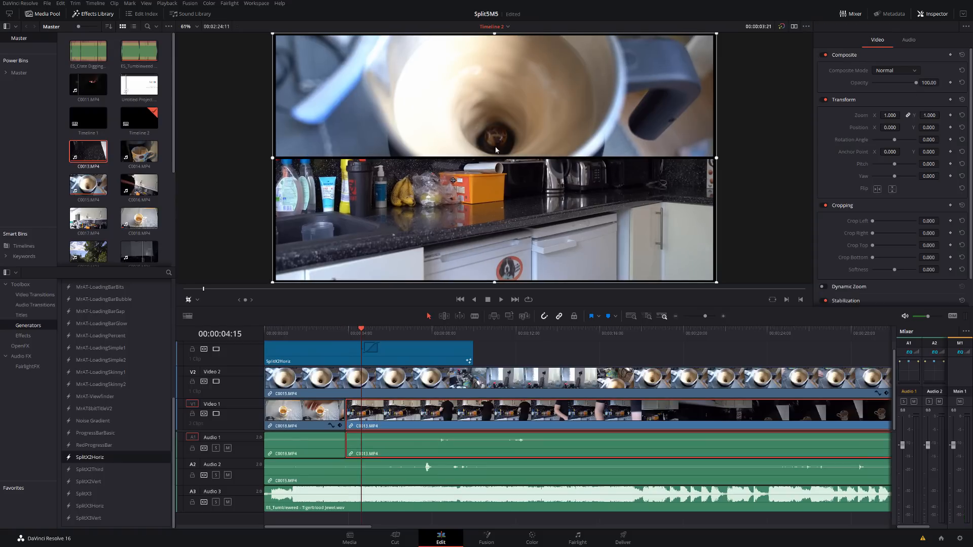
pyautogui.moveTo(369, 395)
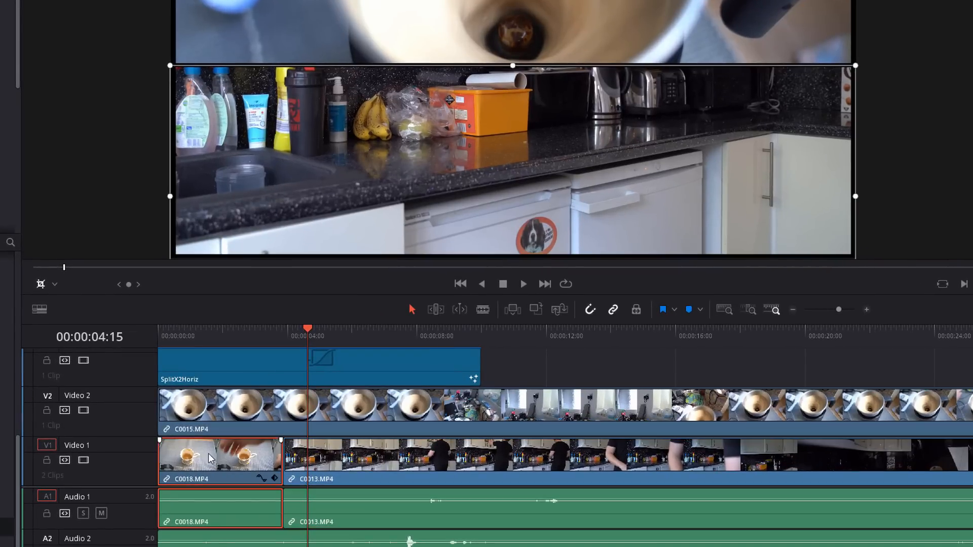
# Step: Paste C0018's zoom, crop and position attributes onto the kitchen clip C0013
pyautogui.rightClick(220, 458)
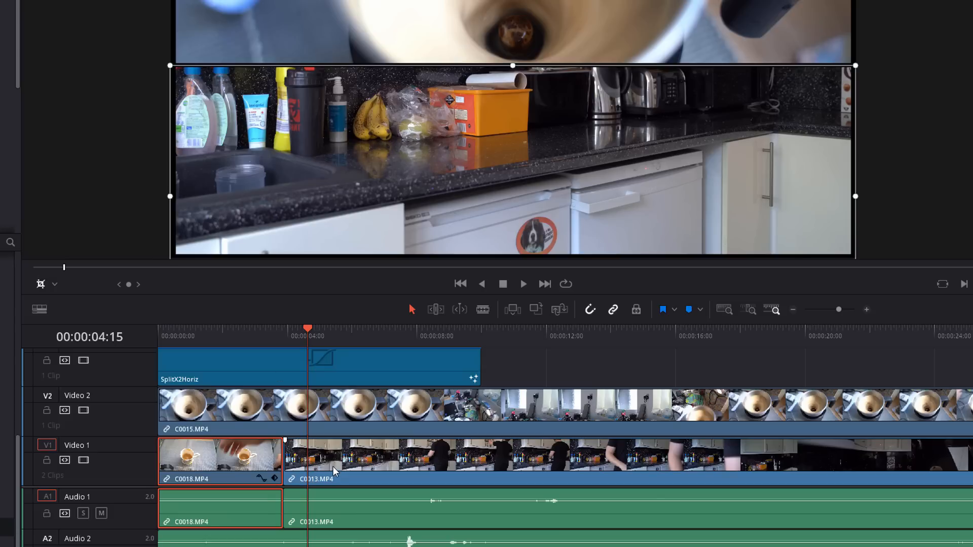
pyautogui.rightClick(336, 471)
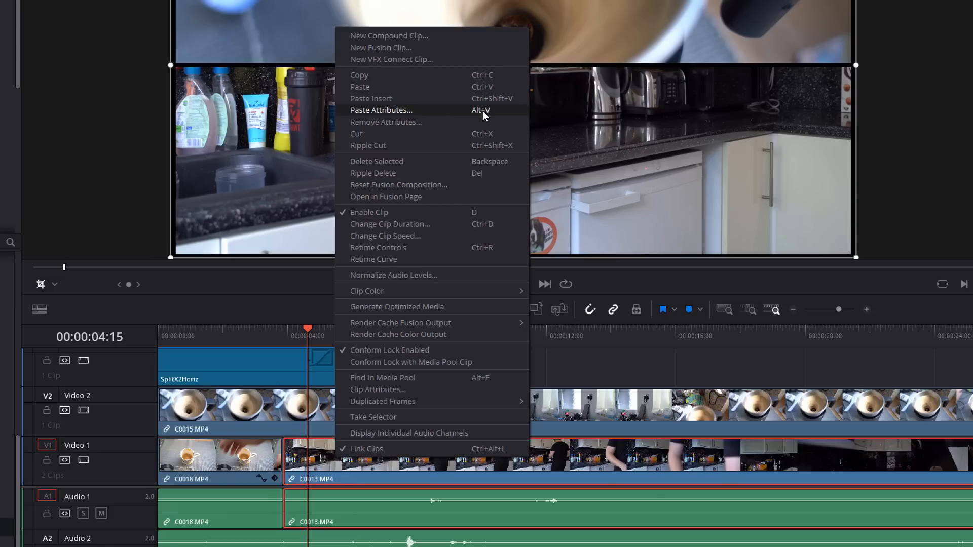
pyautogui.click(381, 109)
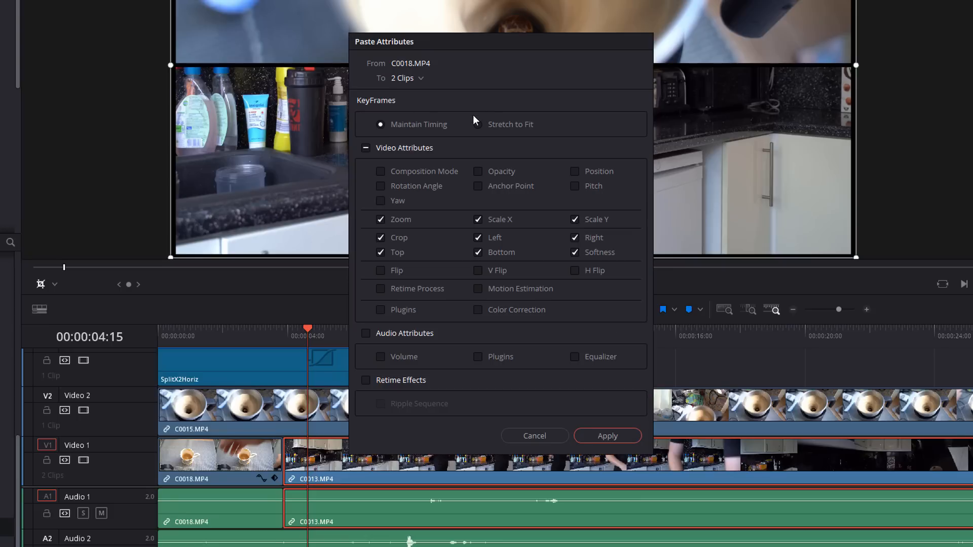
pyautogui.moveTo(518, 225)
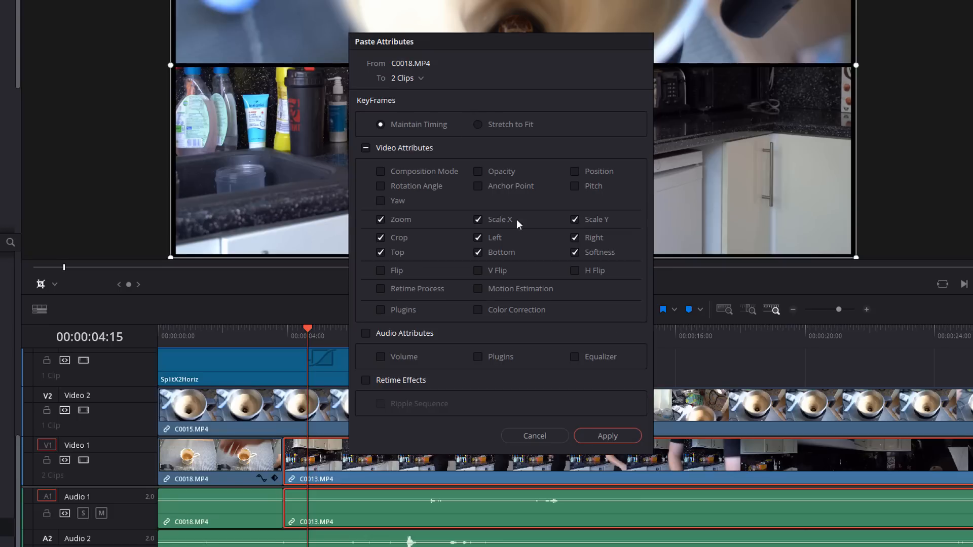
pyautogui.moveTo(558, 189)
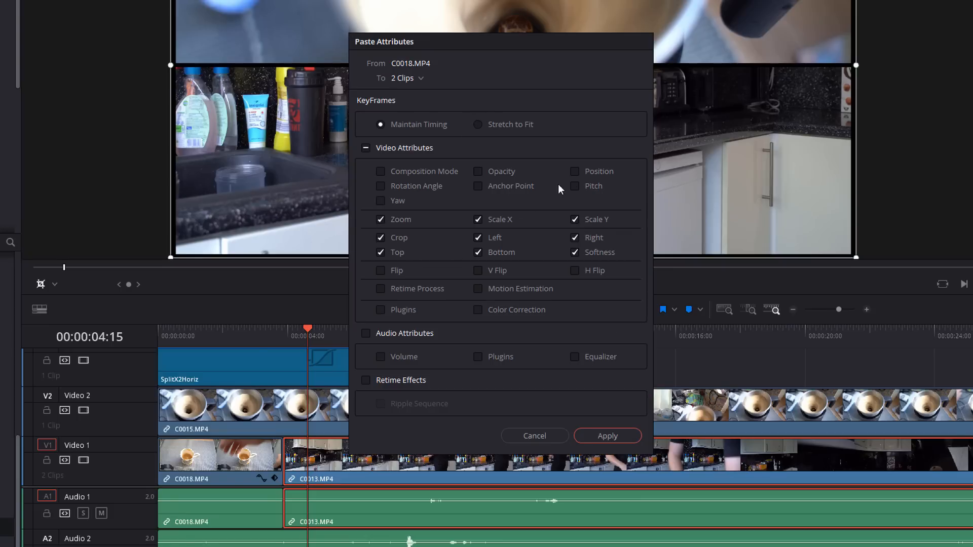
pyautogui.click(574, 171)
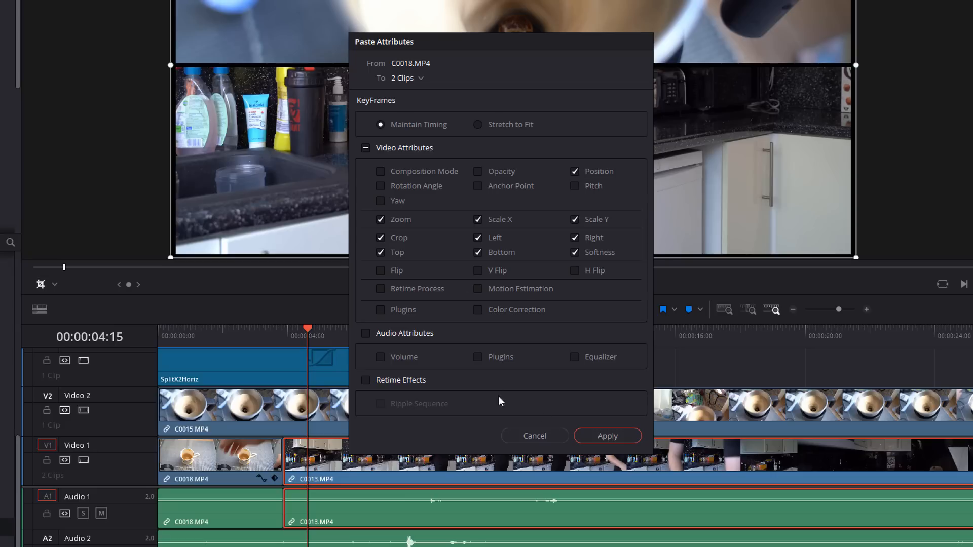
pyautogui.click(606, 436)
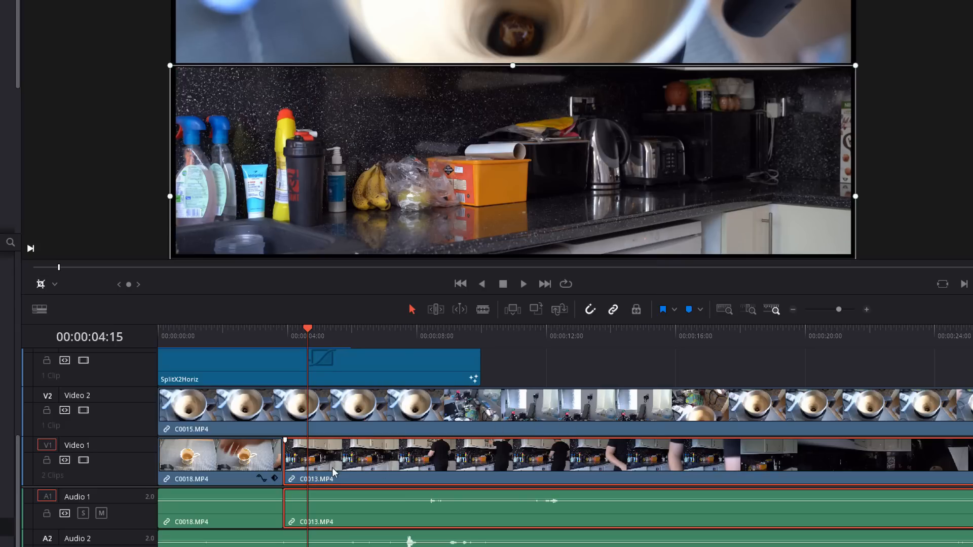
pyautogui.click(252, 328)
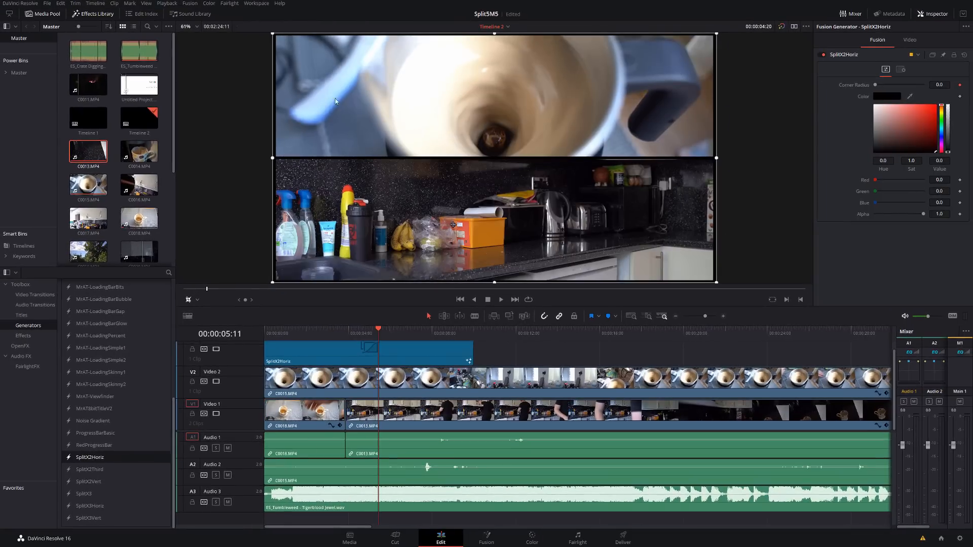
pyautogui.moveTo(440, 90)
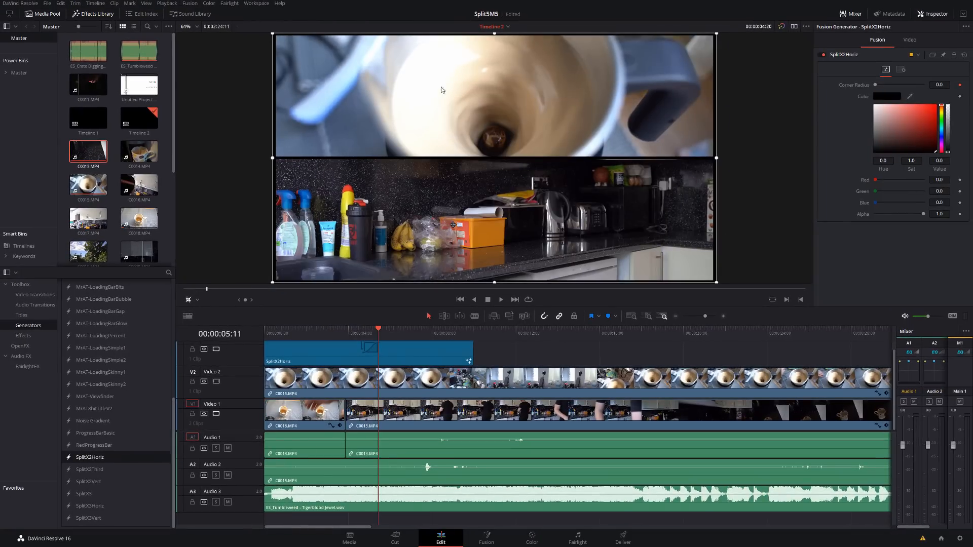
pyautogui.moveTo(369, 223)
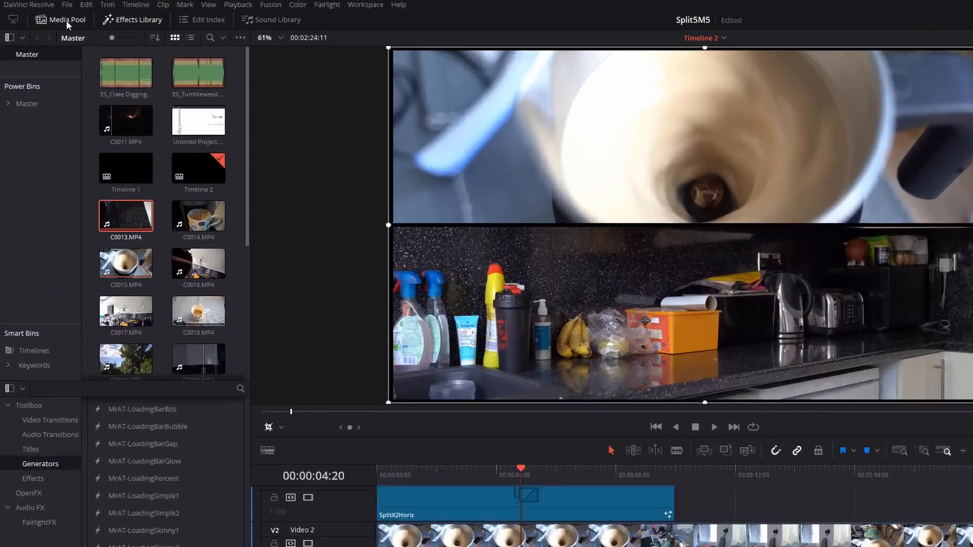
# Step: Create a new empty Timeline 3 via File > New Timeline
pyautogui.click(100, 7)
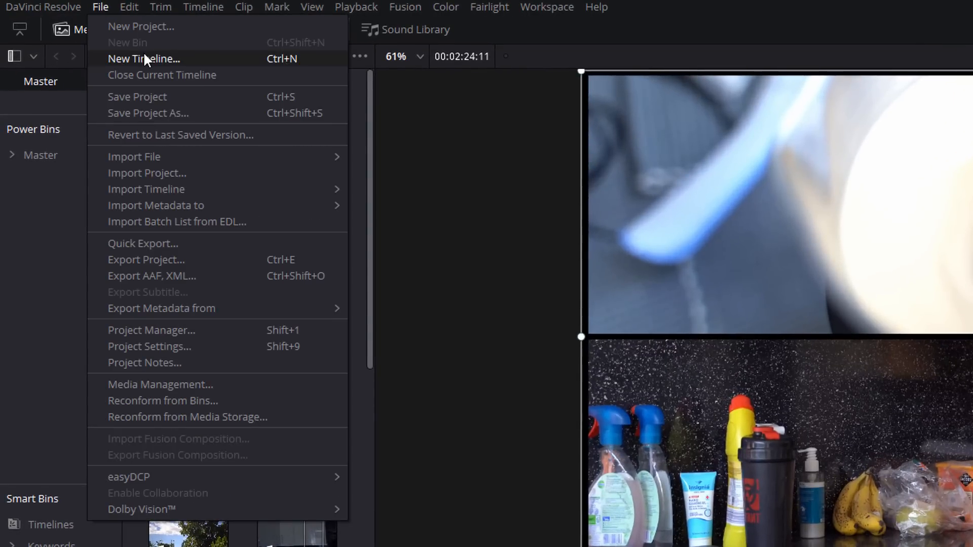
pyautogui.click(143, 58)
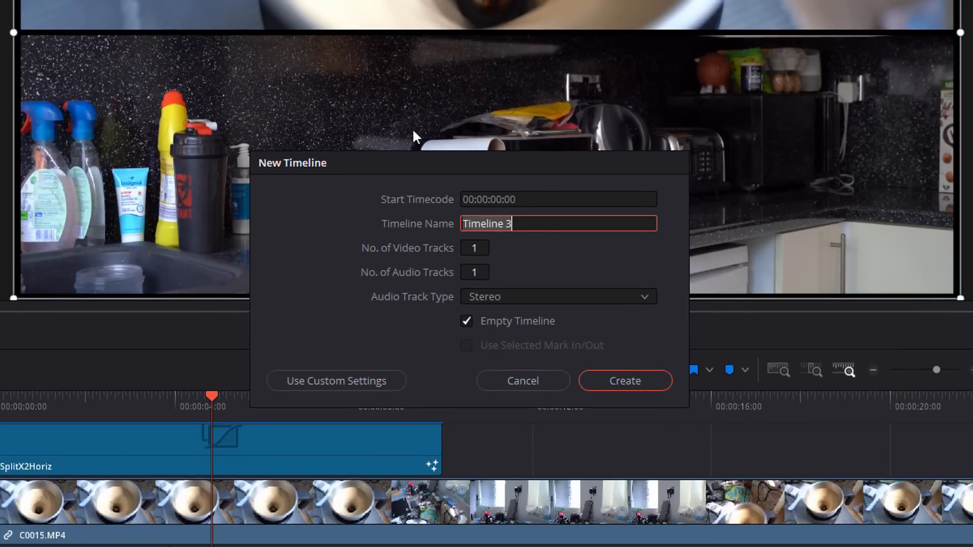
pyautogui.click(624, 380)
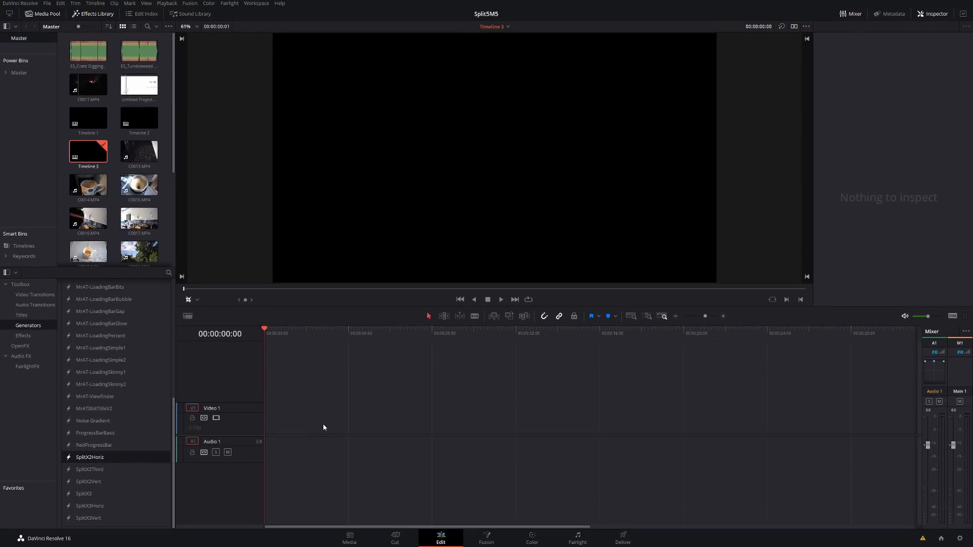
pyautogui.moveTo(327, 425)
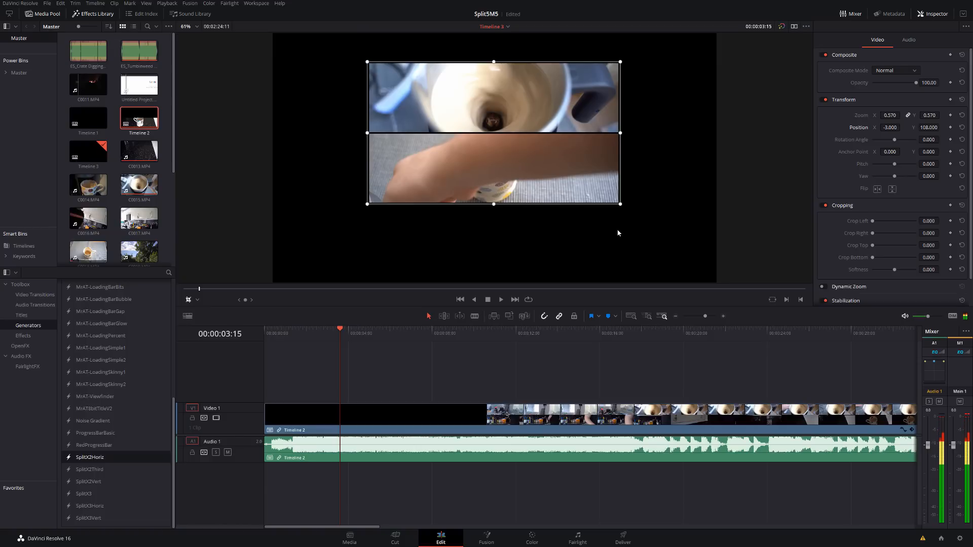
pyautogui.moveTo(409, 220)
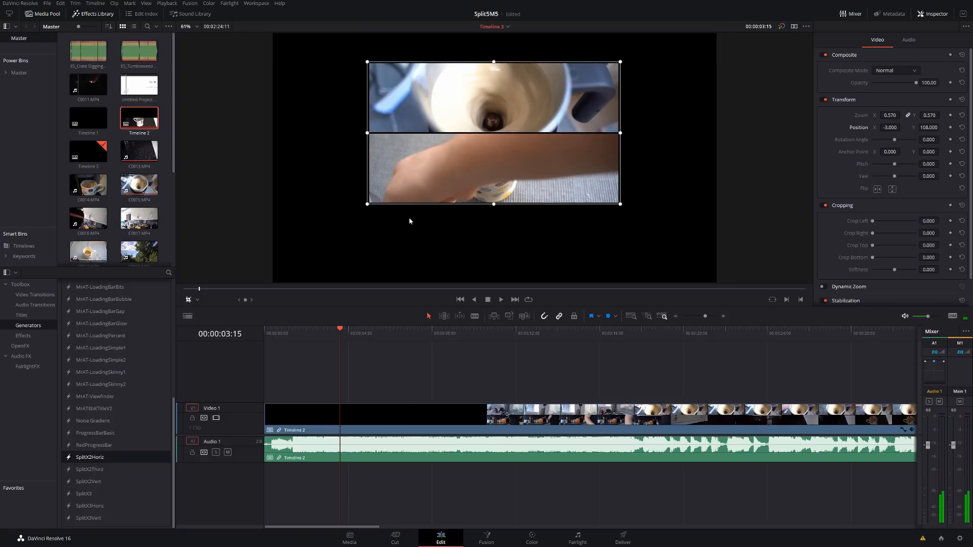